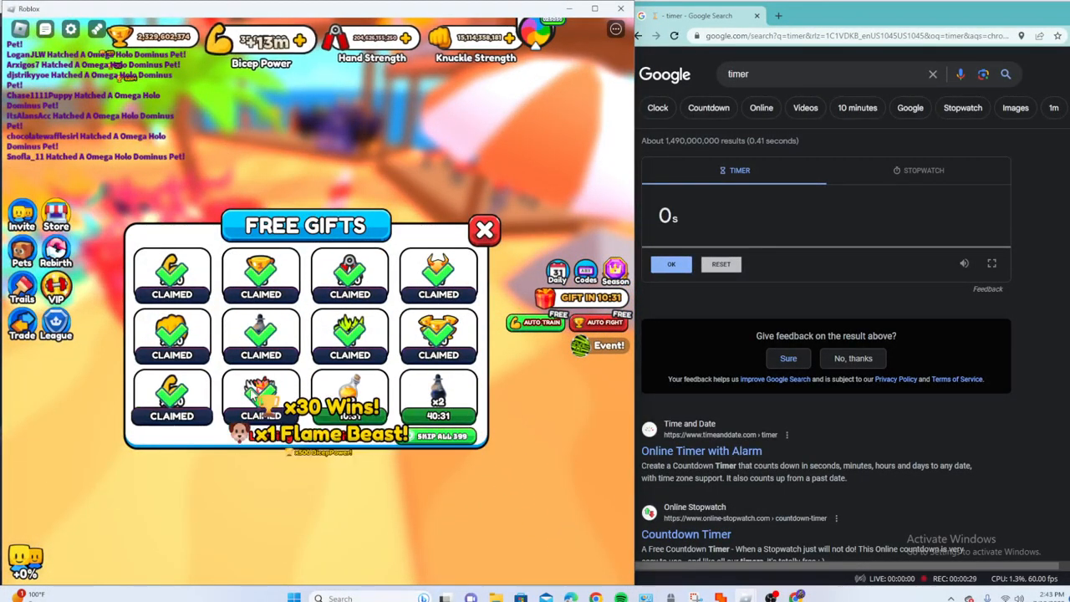
# Close the Free Gifts panel and return to the beach training area
pyautogui.click(485, 230)
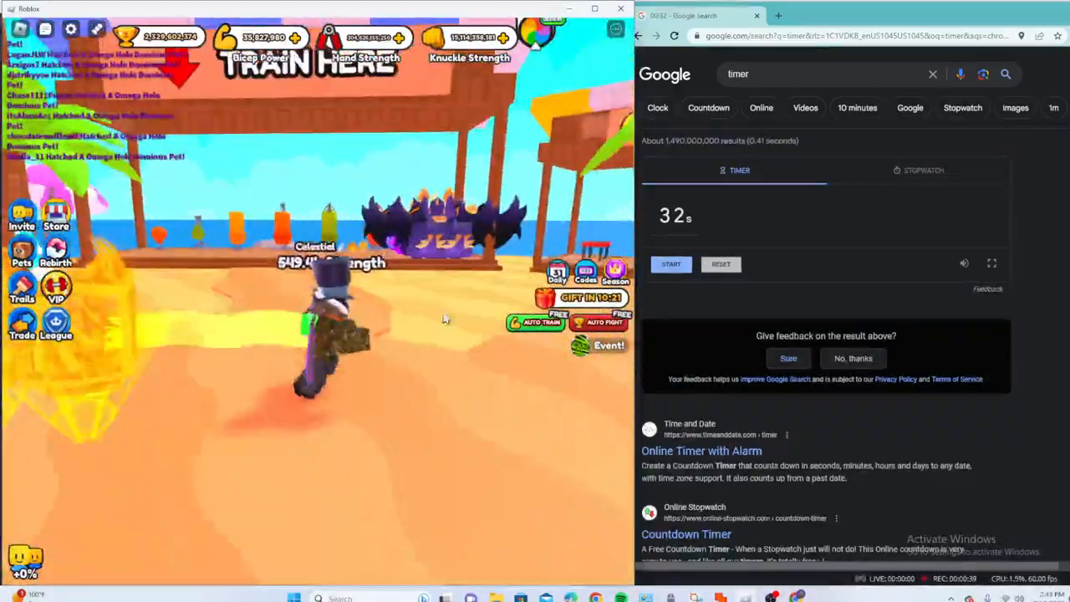
pyautogui.click(535, 323)
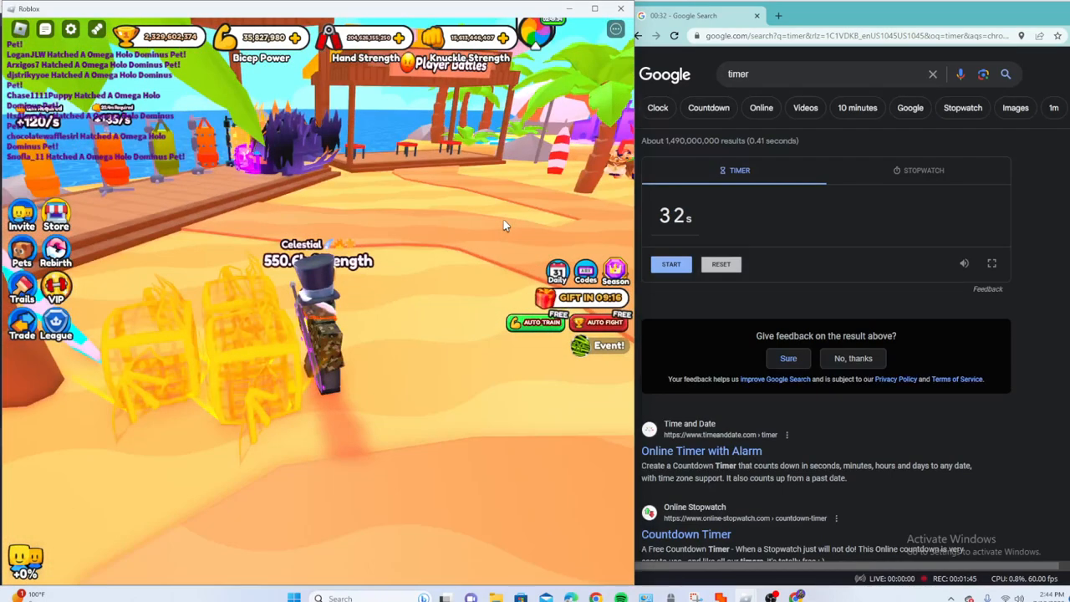
pyautogui.moveTo(494, 355)
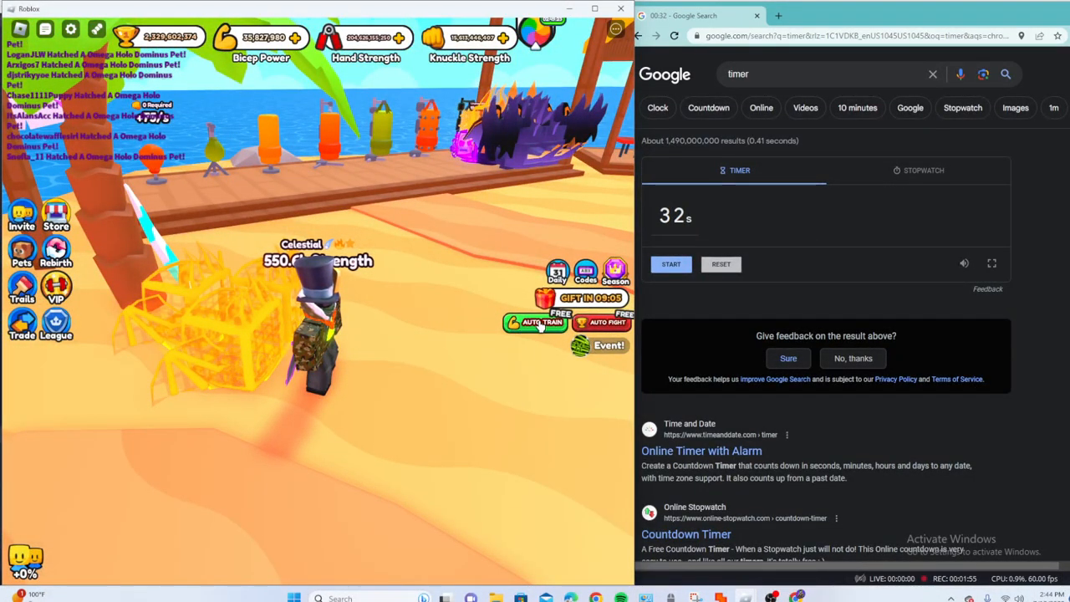
# Auto-train Knuckle strength through a 32-second countdown, reaching about 16.6 billion
pyautogui.click(533, 323)
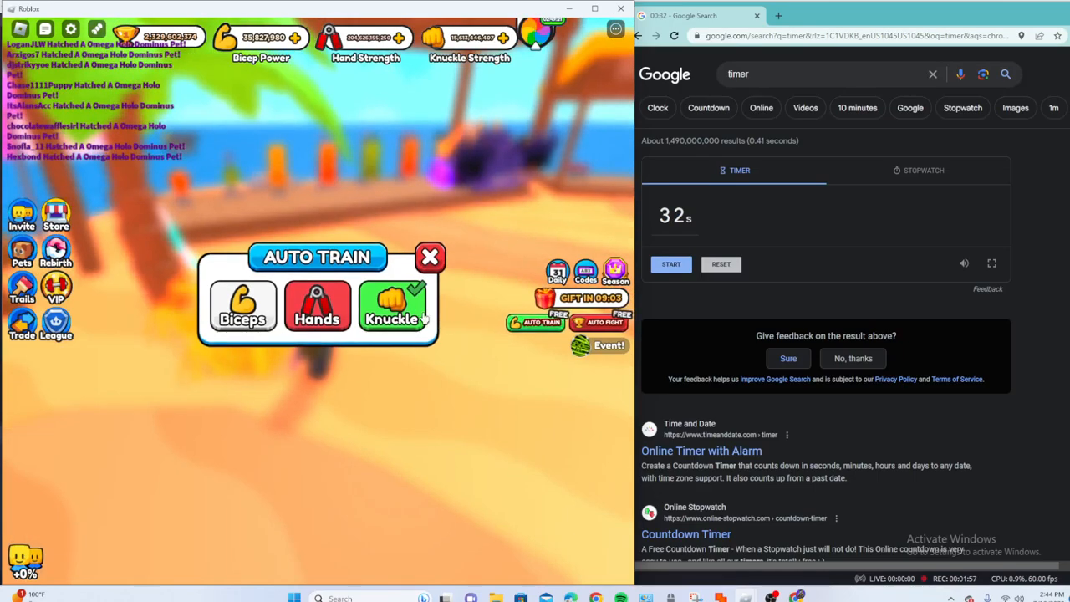
pyautogui.click(671, 264)
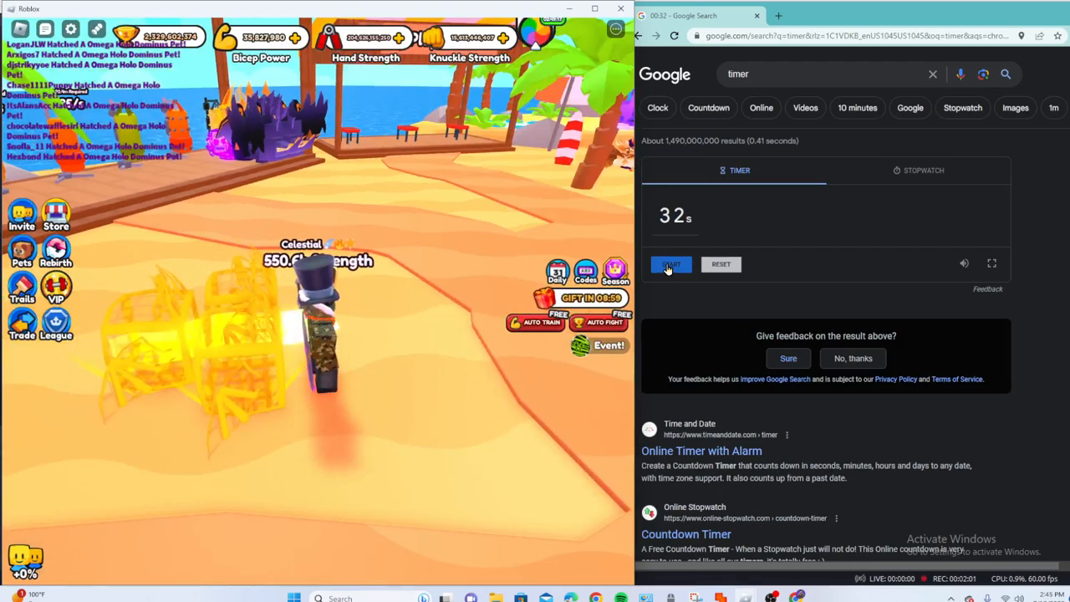
pyautogui.click(671, 265)
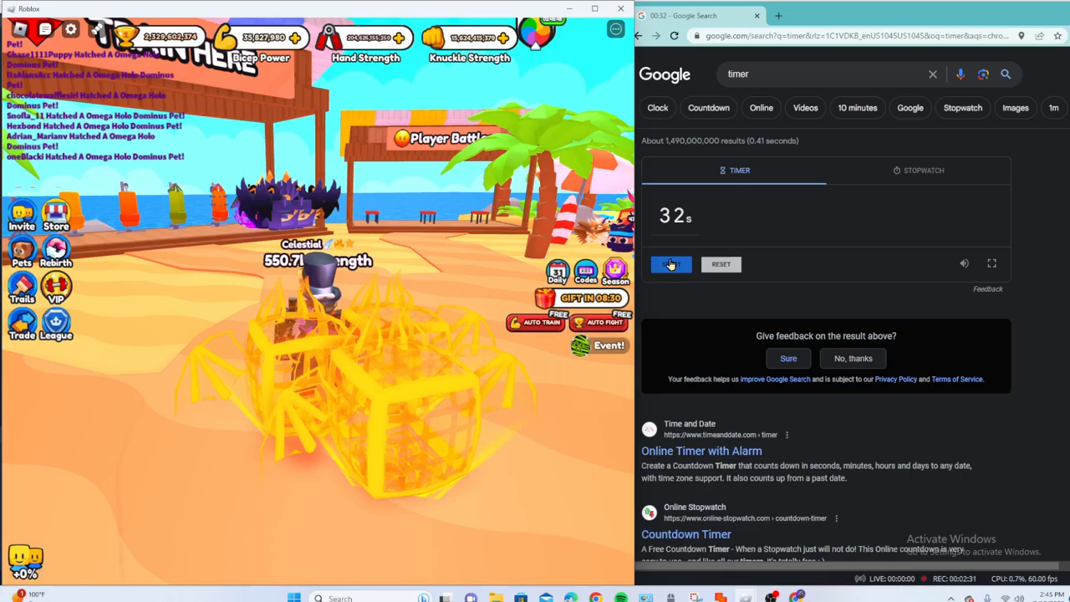
pyautogui.click(671, 264)
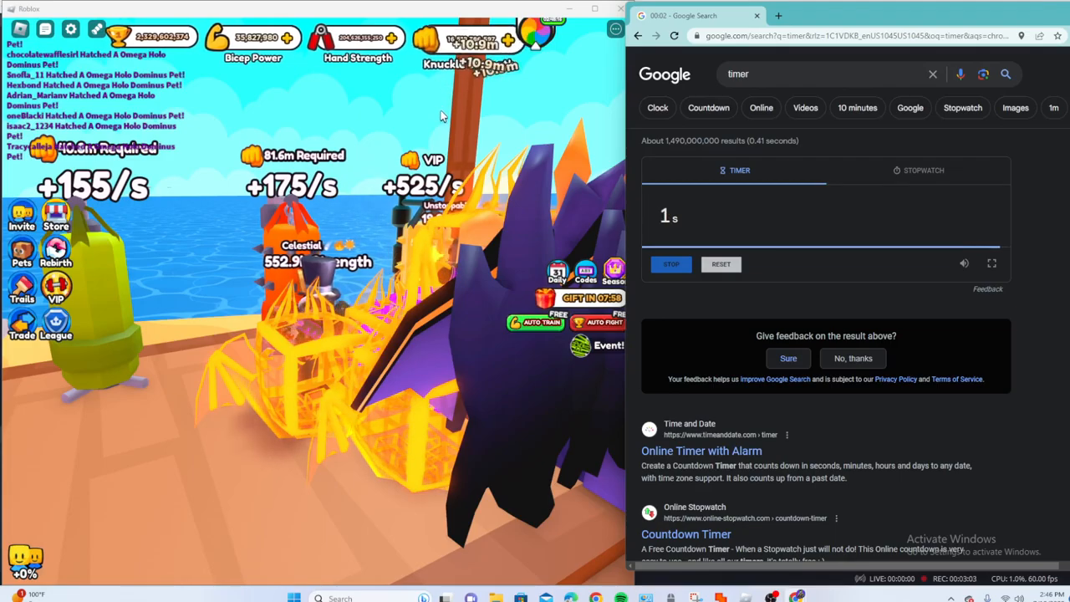
pyautogui.scroll(-3)
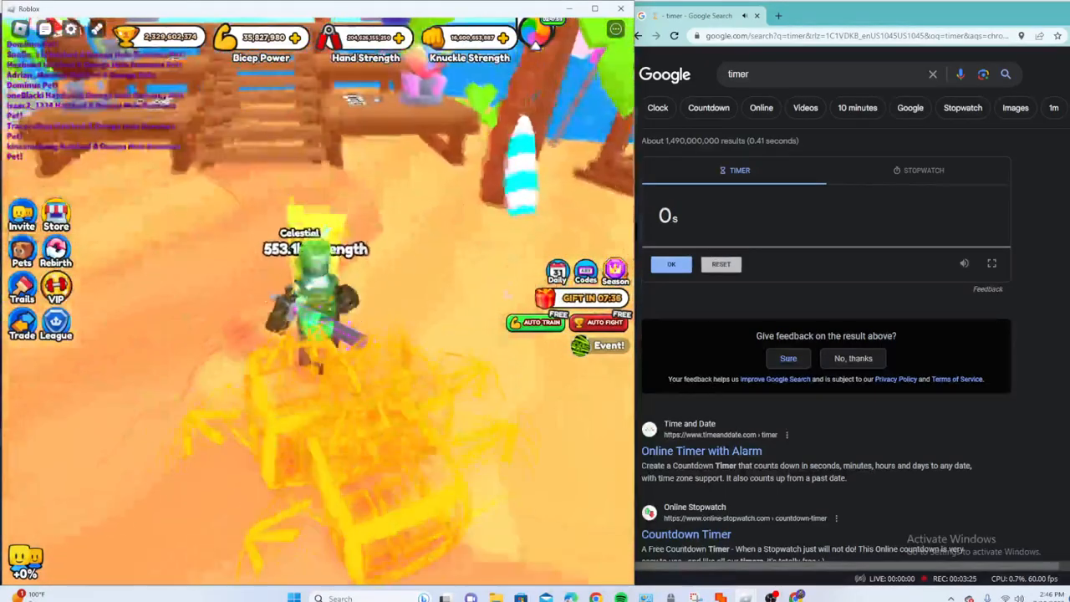
# Reset the timer to 32 seconds and switch auto-training to Hands for another countdown
pyautogui.click(535, 323)
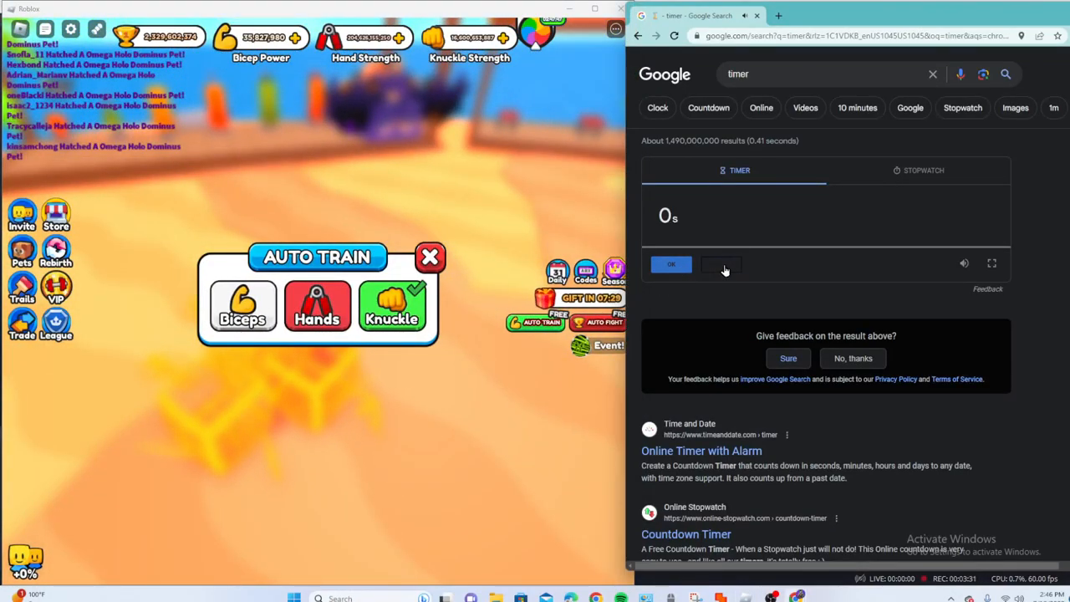
pyautogui.click(671, 265)
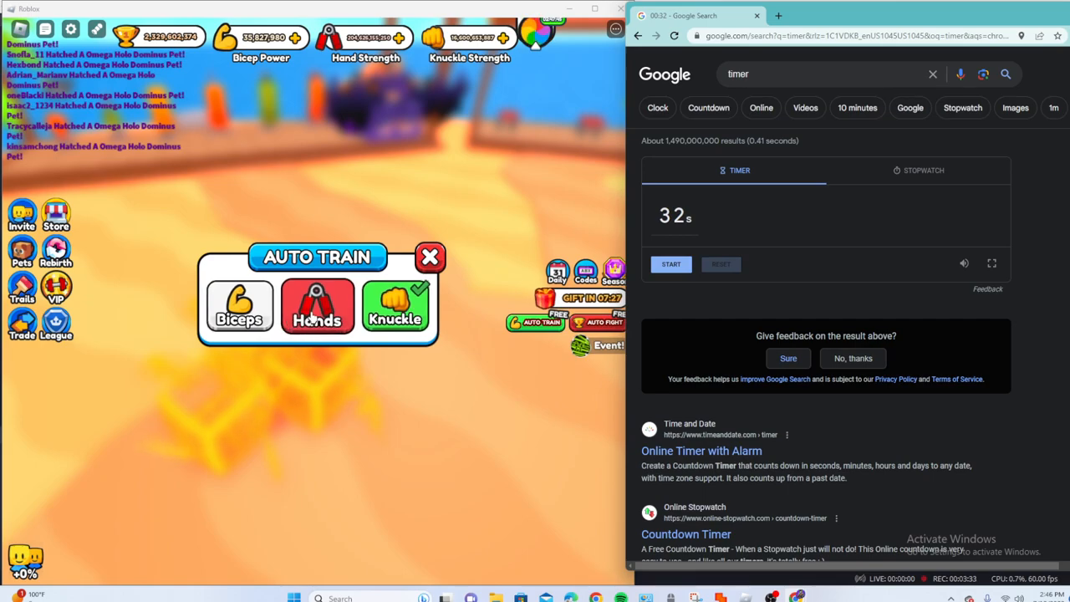
pyautogui.click(672, 265)
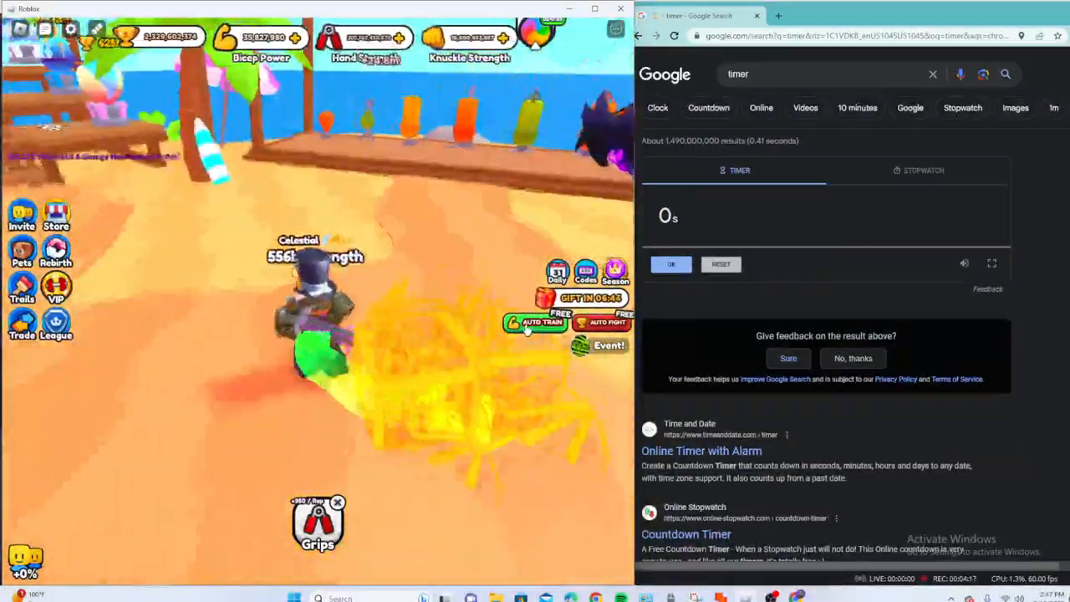
# Toggle Auto Train and let Hand Strength reach about 208 billion
pyautogui.click(542, 323)
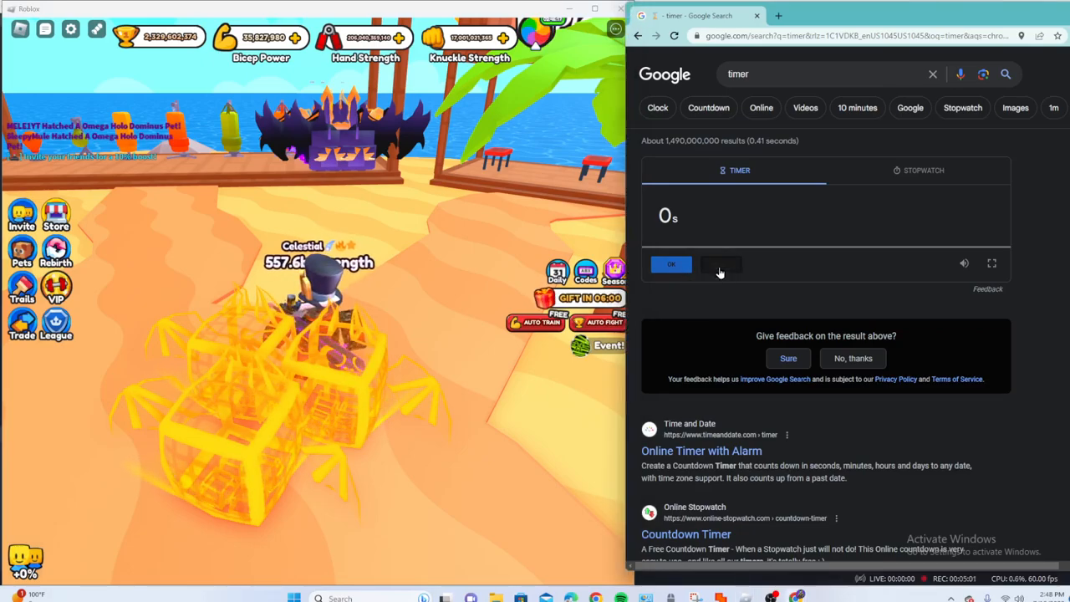
# Run another 32-second auto-train countdown, raising Knuckle Strength near 18 billion, then open a new tab
pyautogui.click(672, 263)
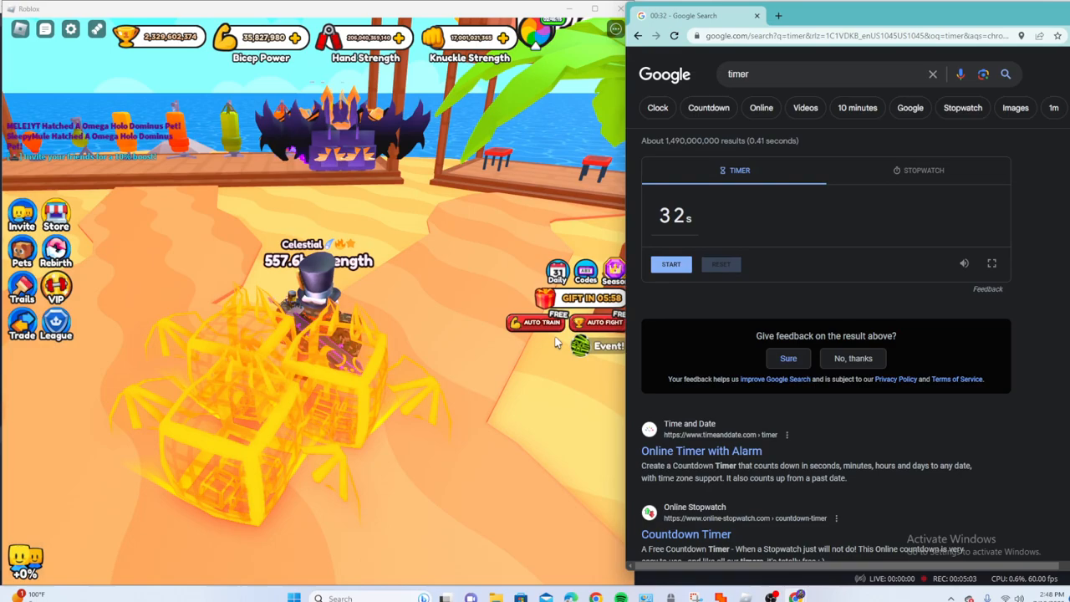
pyautogui.click(542, 322)
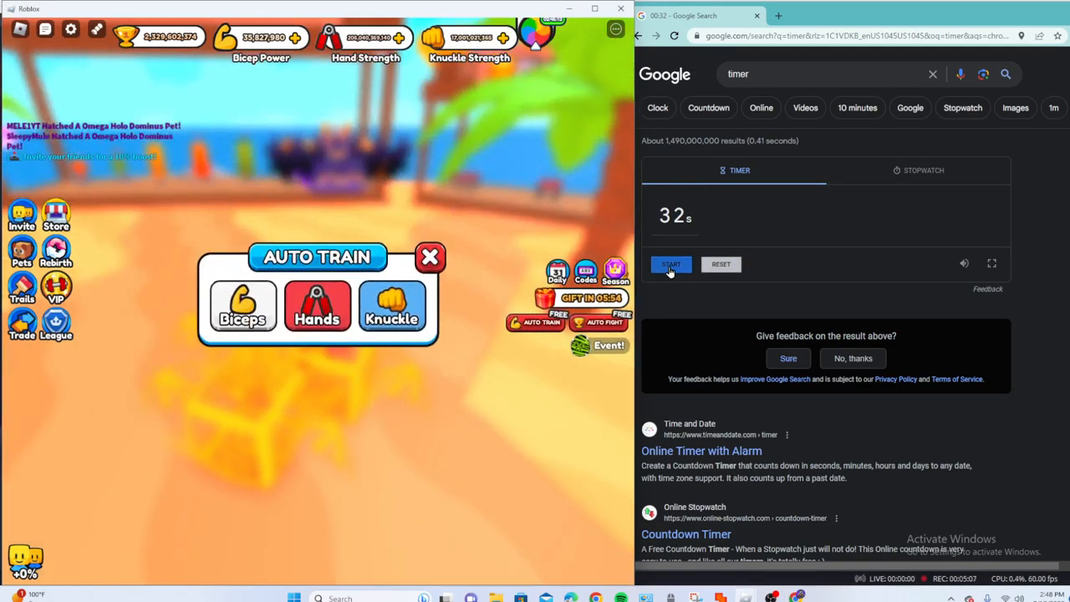
pyautogui.click(671, 264)
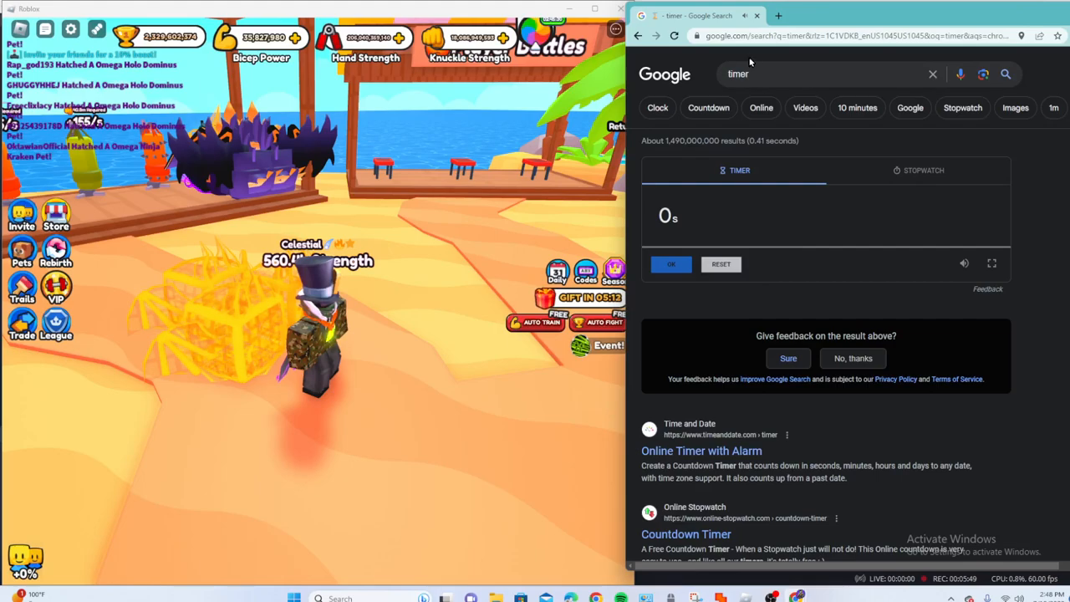
pyautogui.click(913, 15)
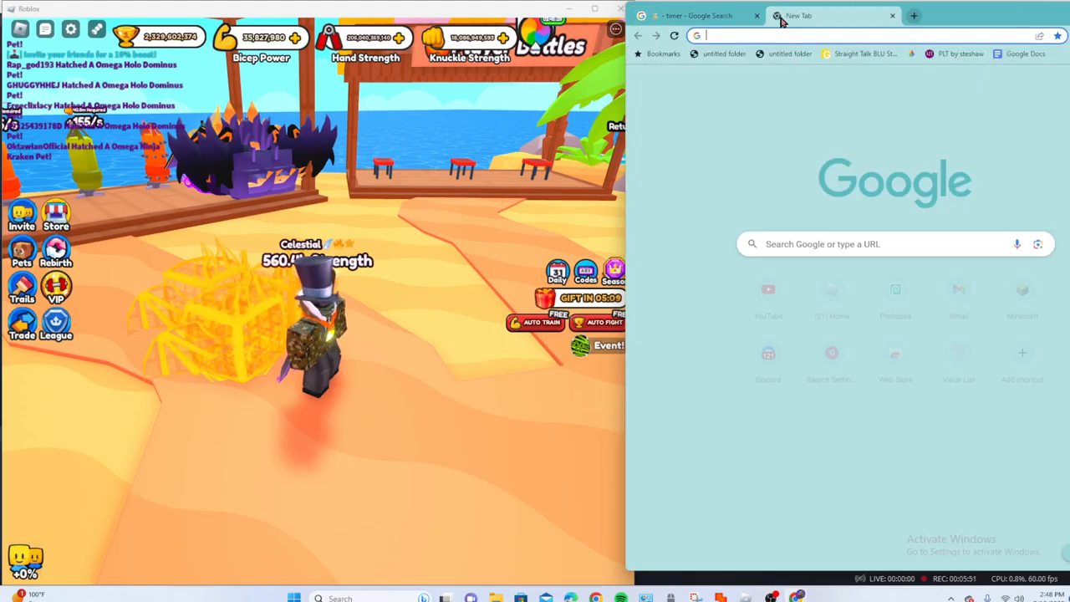
# Search 'clicking' and score 46.4 CPS on the clickspeedtest.com 5-second test
pyautogui.write('clicking')
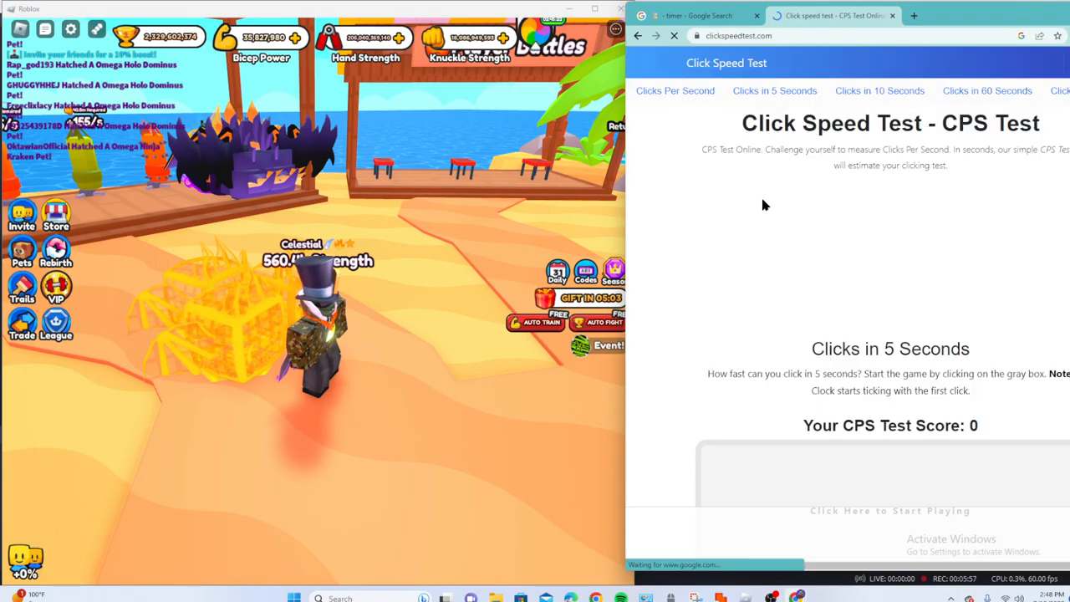
pyautogui.scroll(-3)
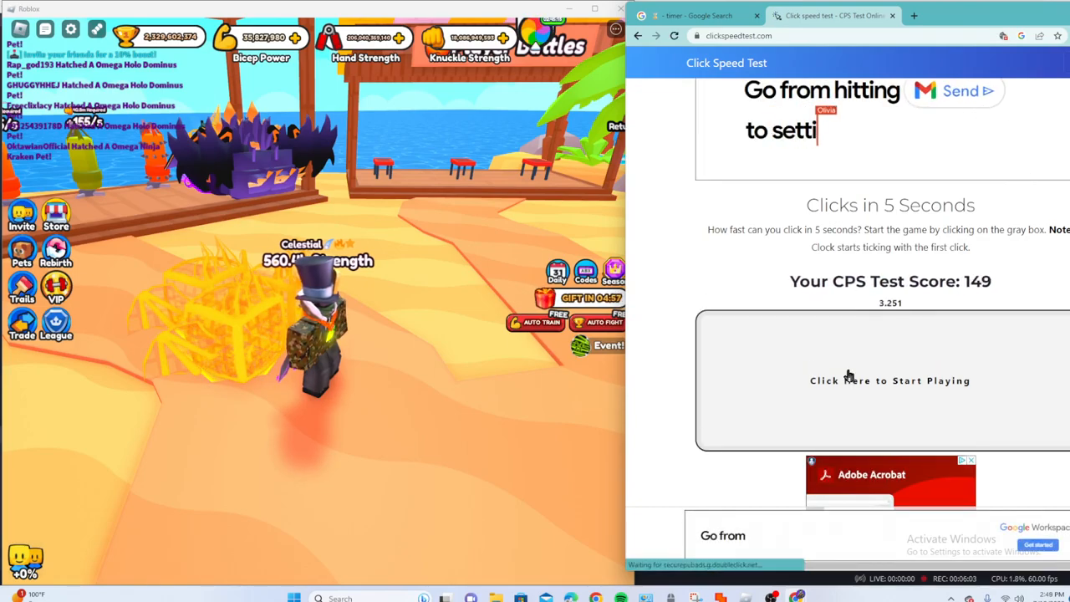
pyautogui.click(889, 381)
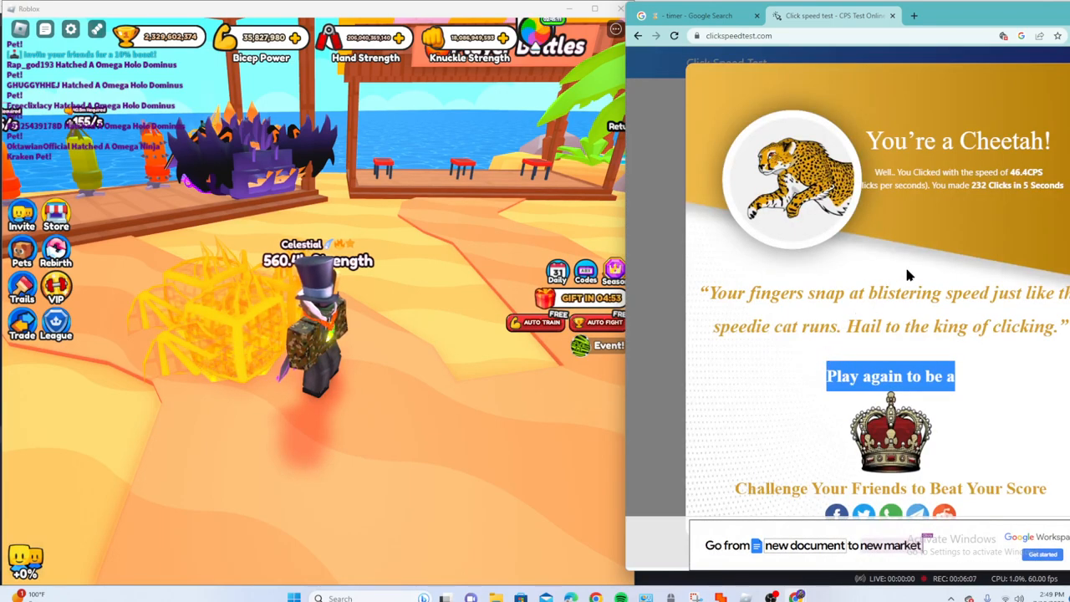
pyautogui.scroll(-3)
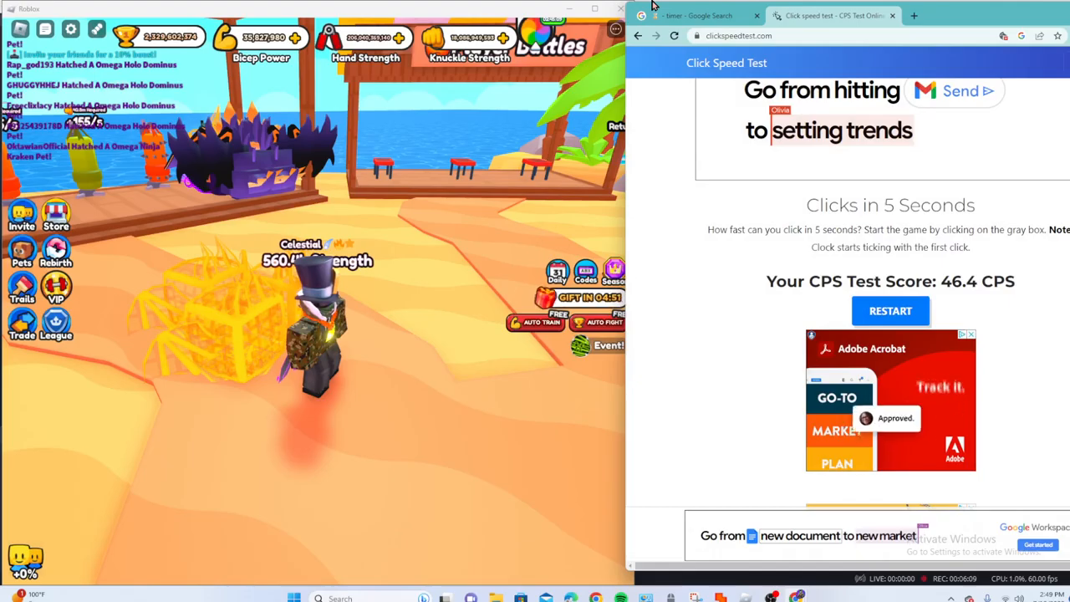
pyautogui.click(698, 15)
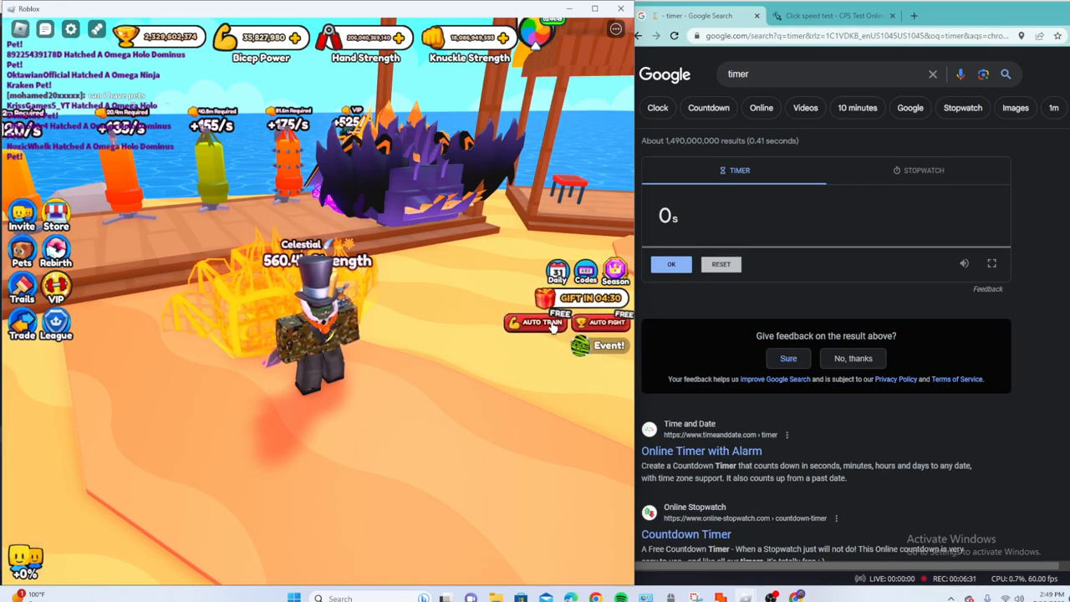
# Open the Biceps/Hands/Knuckle Auto Train choice and restart the click speed test
pyautogui.click(541, 324)
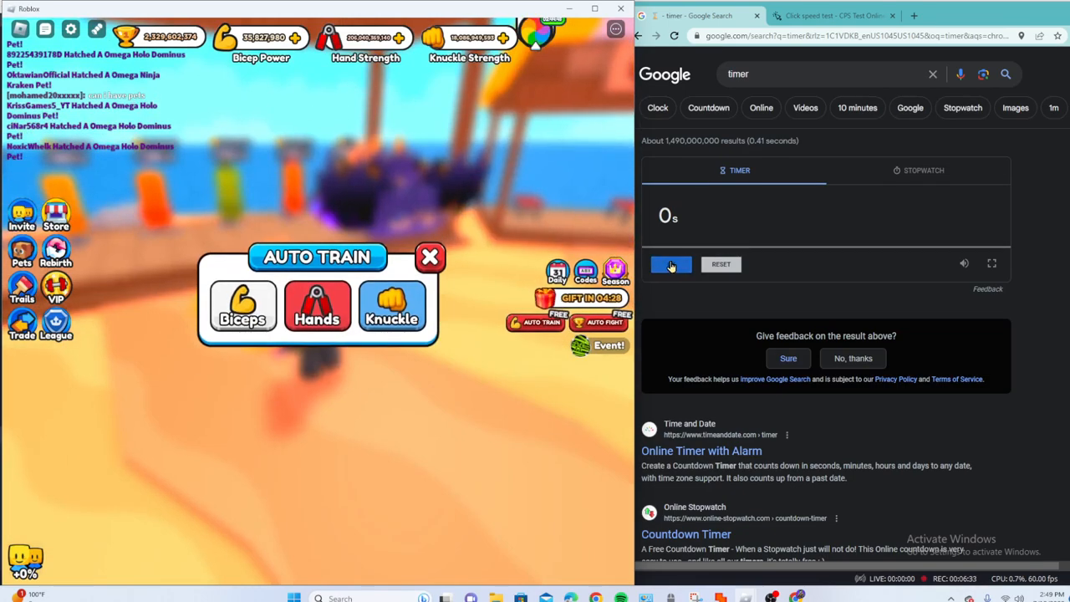
pyautogui.click(672, 265)
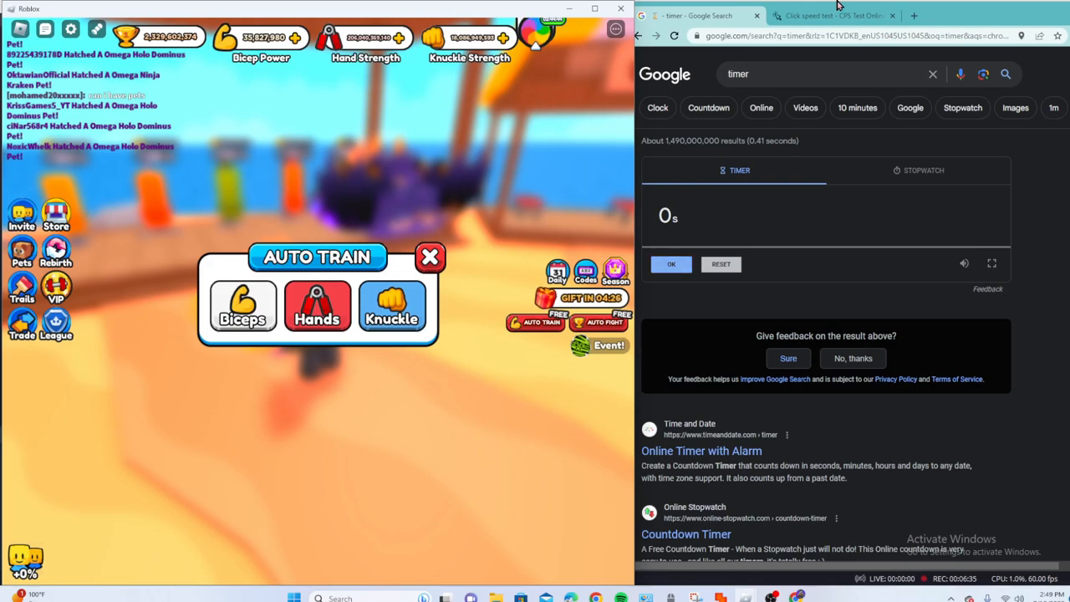
pyautogui.click(832, 15)
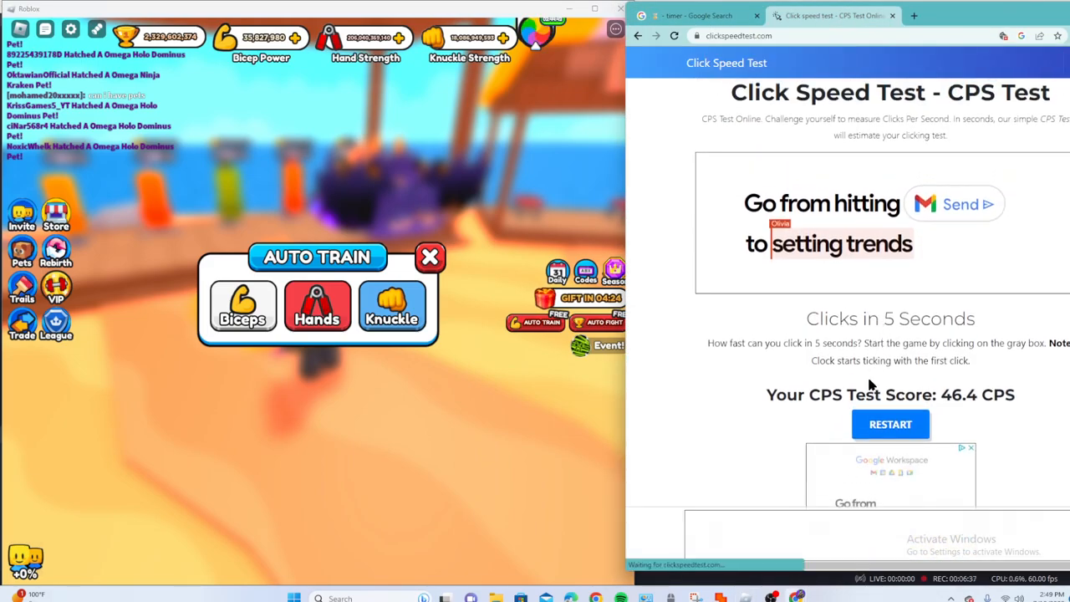
pyautogui.click(889, 424)
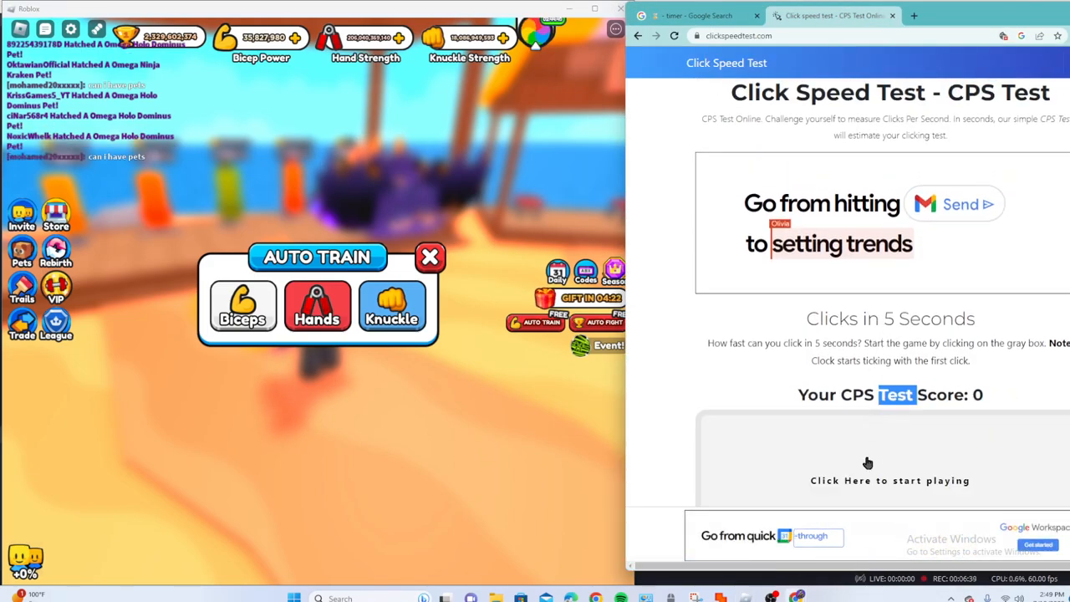
pyautogui.click(867, 464)
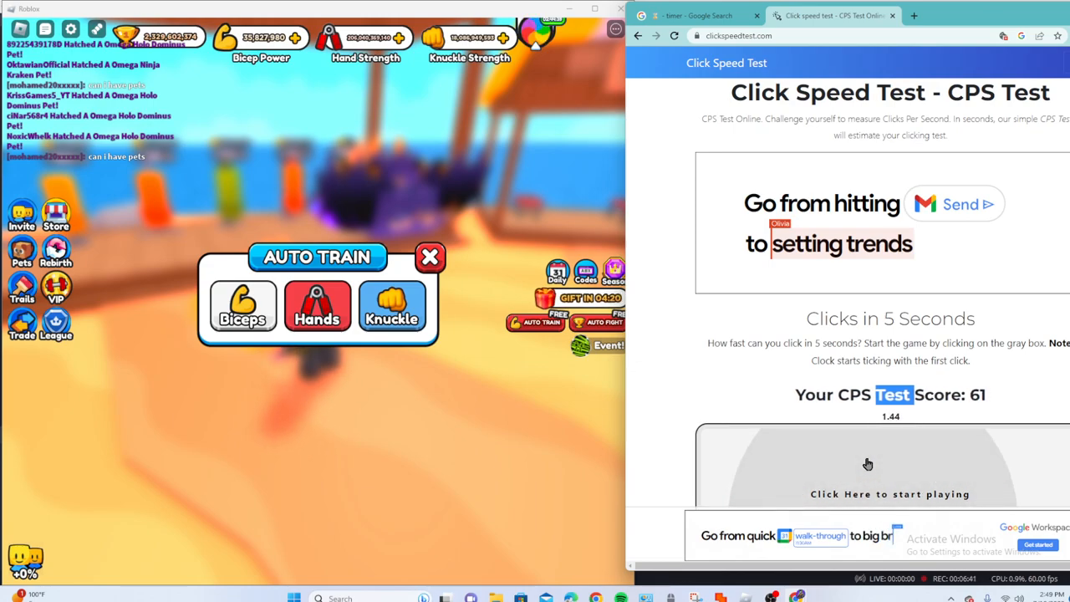
# Start a fresh 32-second Google timer countdown
pyautogui.click(698, 15)
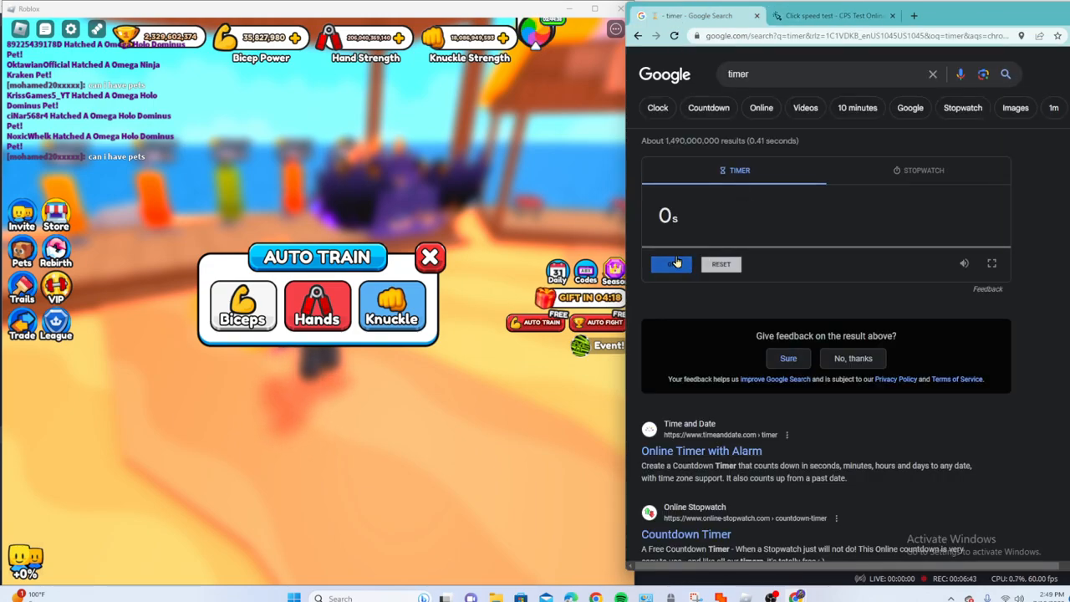
pyautogui.click(671, 264)
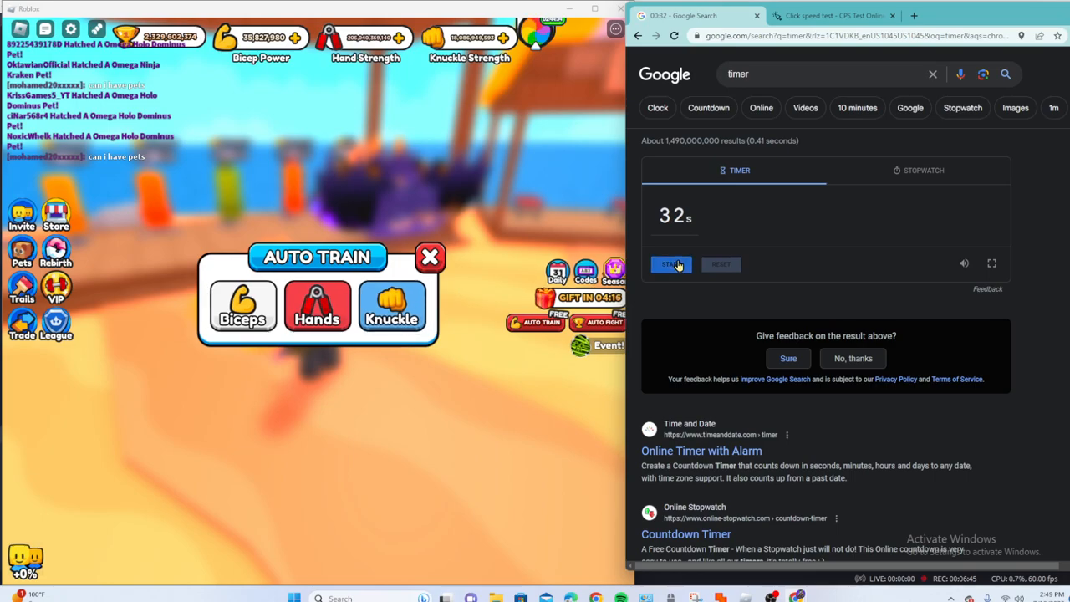
pyautogui.click(671, 264)
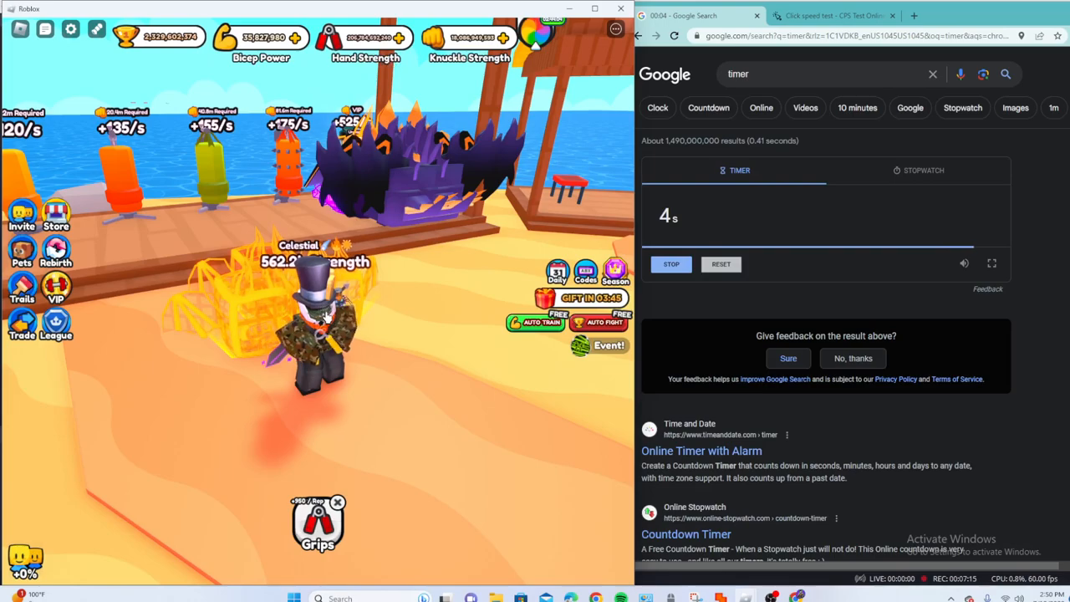
pyautogui.moveTo(425, 332)
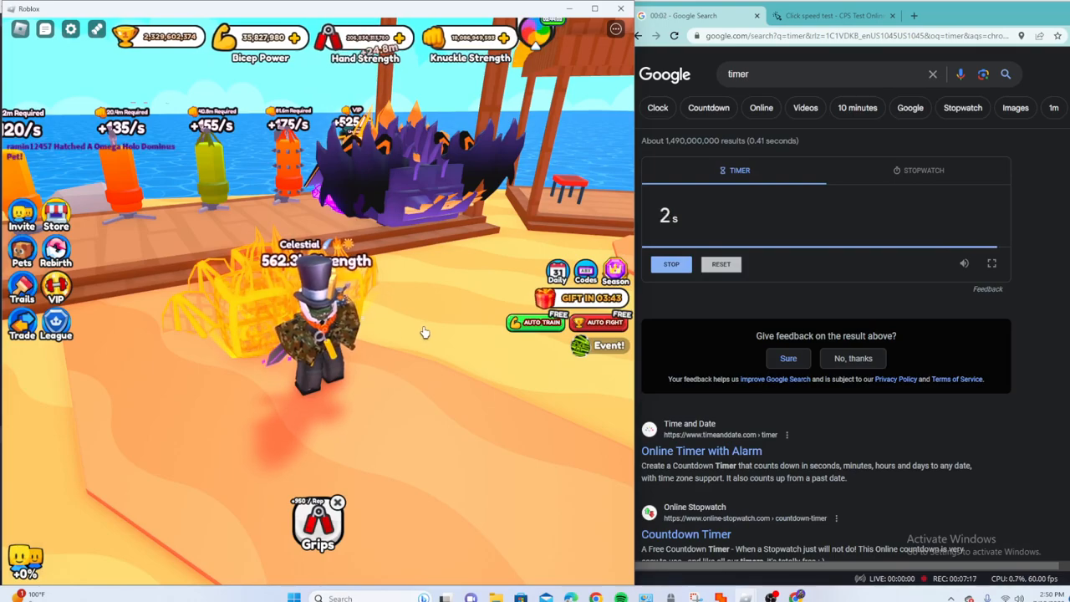